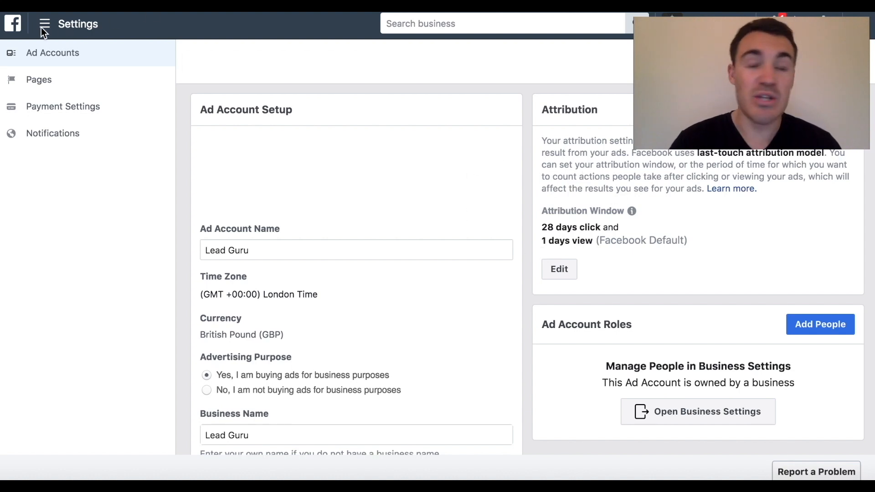
- Edit Lead Guru's attribution window, slide the click window to 1 day, and save
{"action": "left_click", "coordinate": [45, 23]}
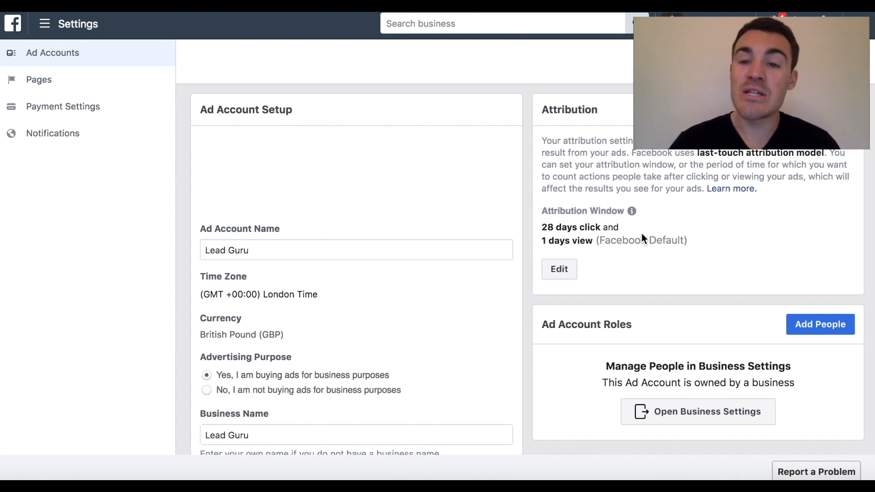
{"action": "mouse_move", "coordinate": [656, 217]}
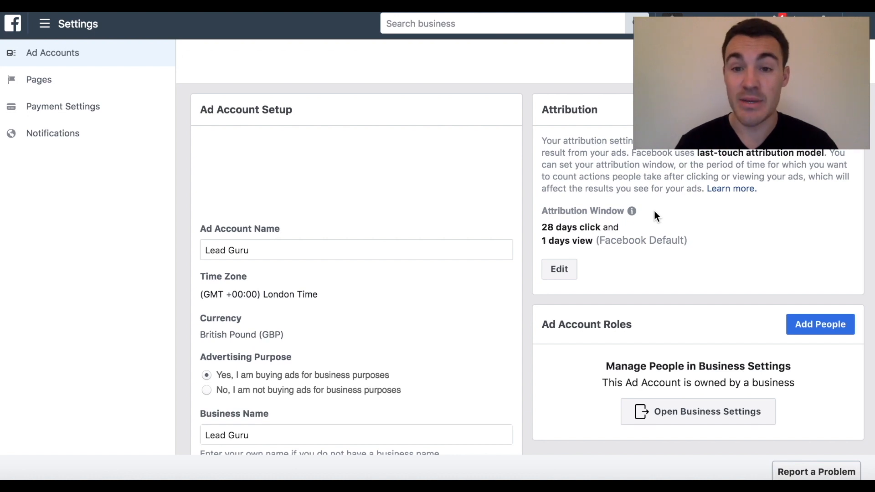
{"action": "mouse_move", "coordinate": [591, 237]}
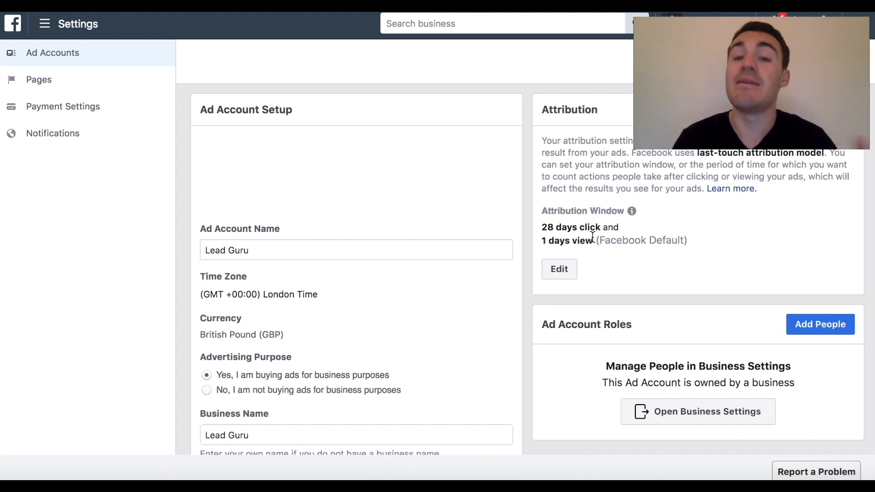
{"action": "left_click", "coordinate": [559, 269]}
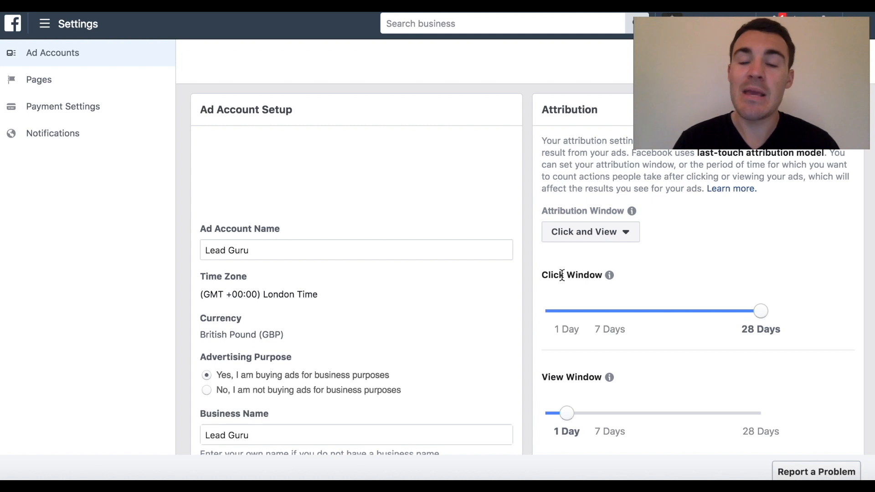
{"action": "left_click", "coordinate": [589, 232]}
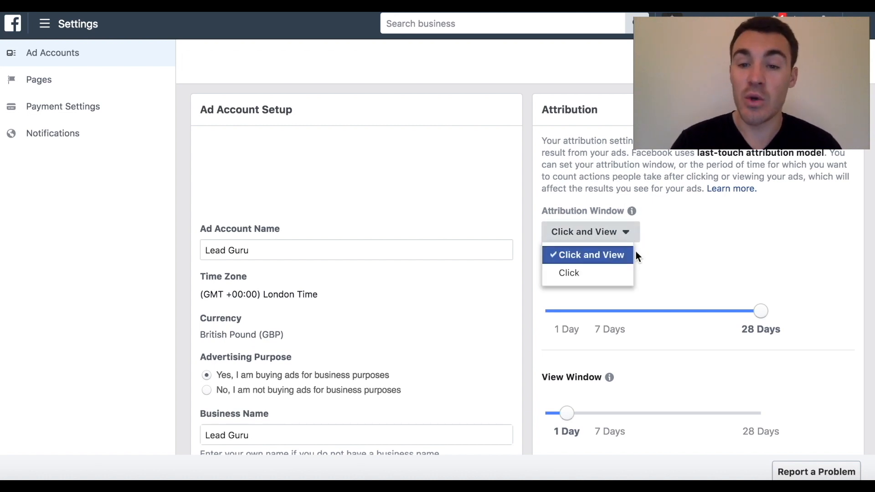
{"action": "left_click", "coordinate": [587, 256]}
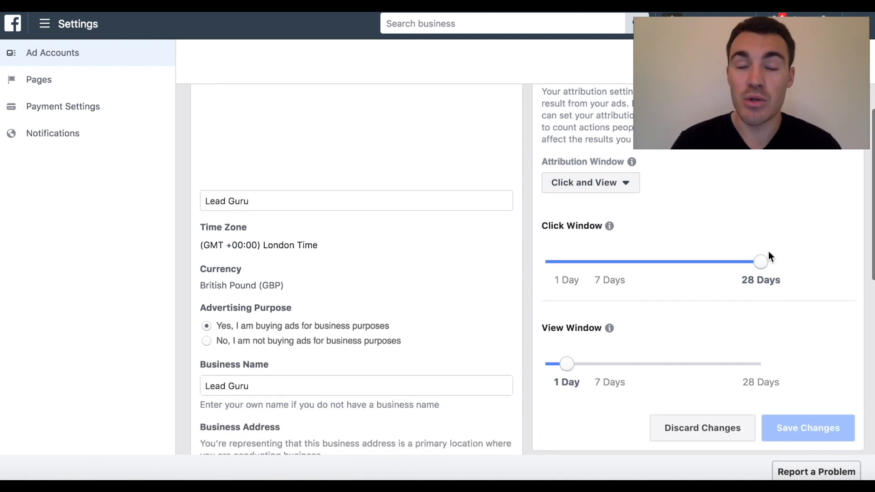
{"action": "mouse_move", "coordinate": [625, 367]}
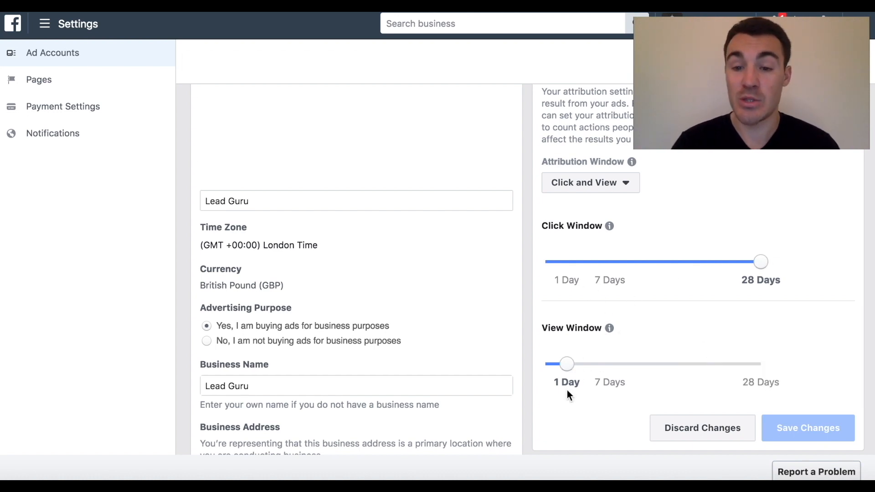
{"action": "left_click_drag", "start_coordinate": [567, 363], "coordinate": [761, 364]}
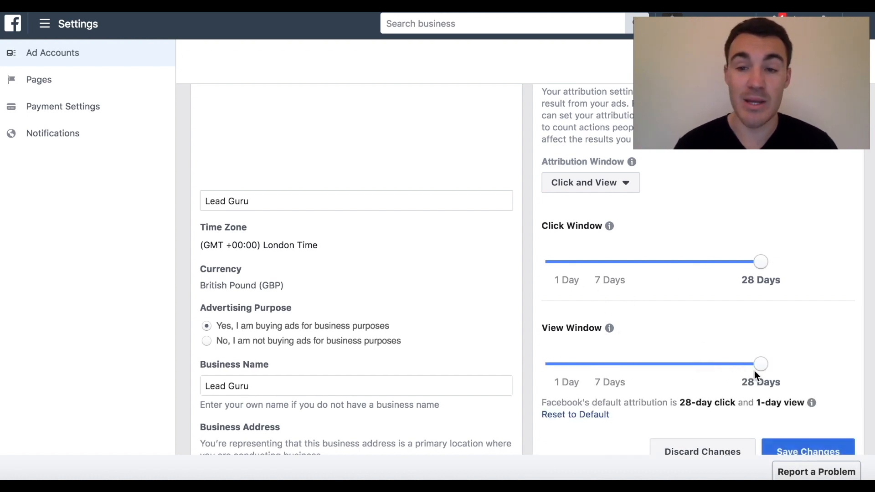
{"action": "left_click_drag", "start_coordinate": [761, 364], "coordinate": [561, 360]}
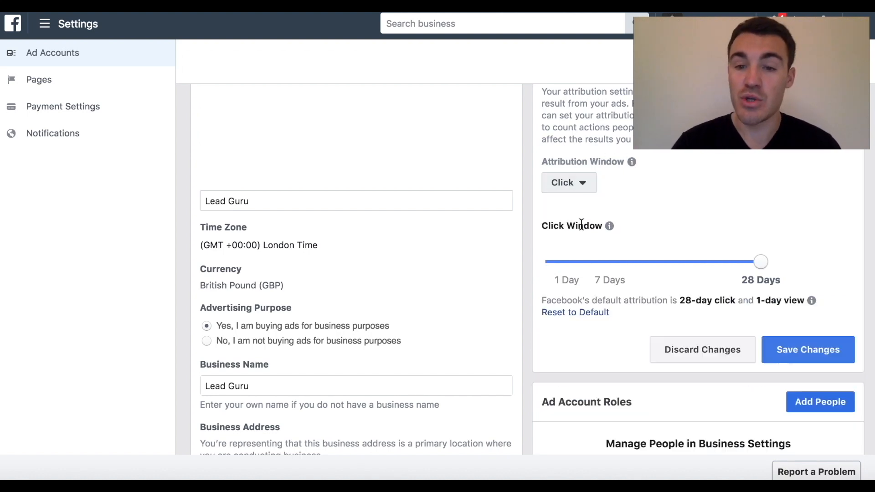
{"action": "left_click_drag", "start_coordinate": [761, 261], "coordinate": [610, 261]}
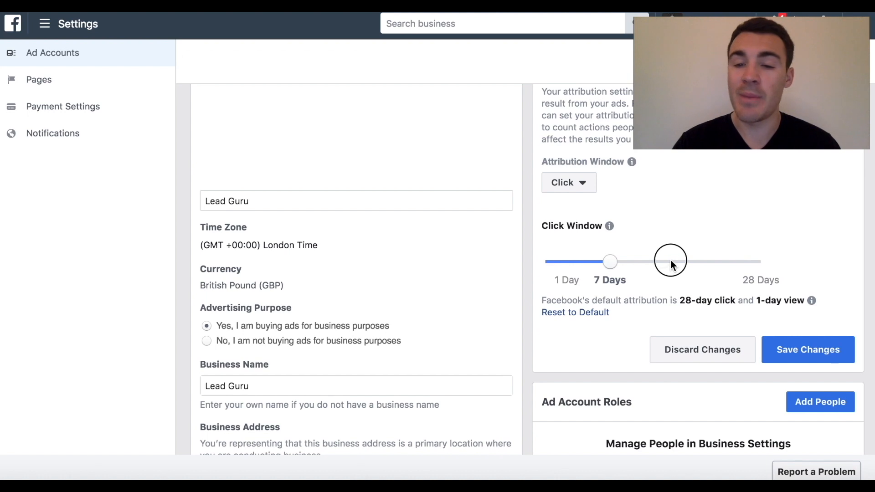
{"action": "mouse_move", "coordinate": [722, 218]}
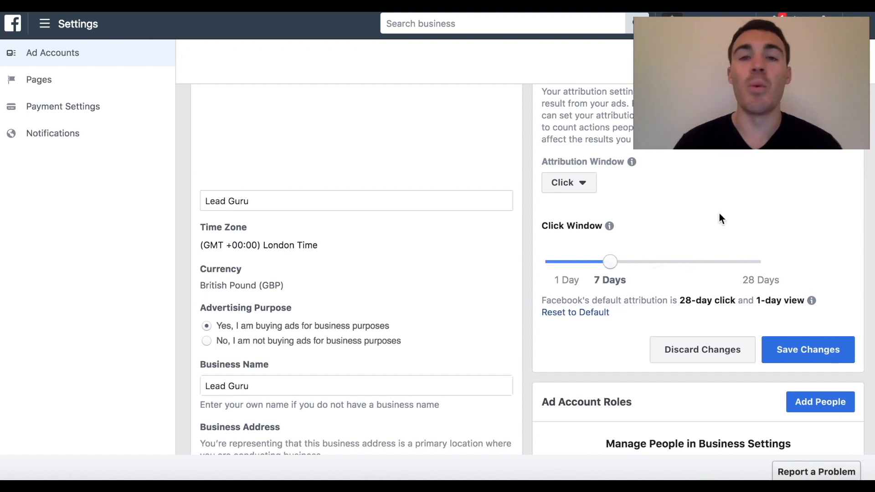
{"action": "mouse_move", "coordinate": [716, 269]}
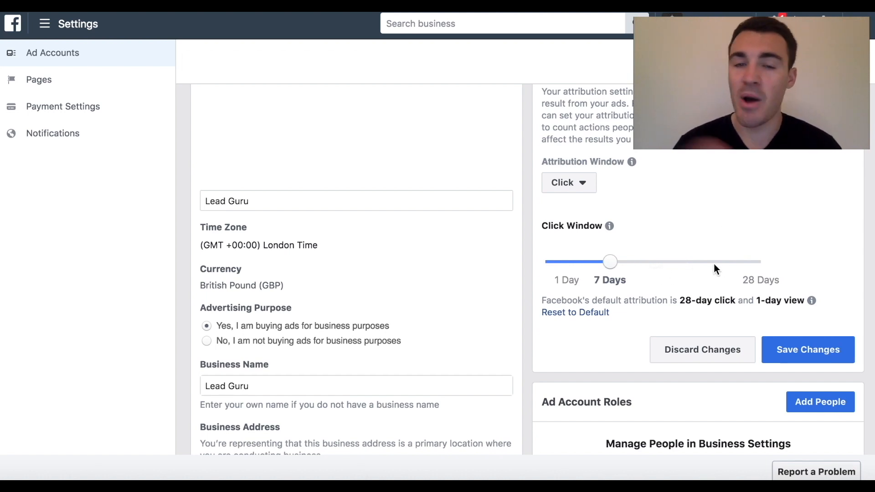
{"action": "mouse_move", "coordinate": [735, 259]}
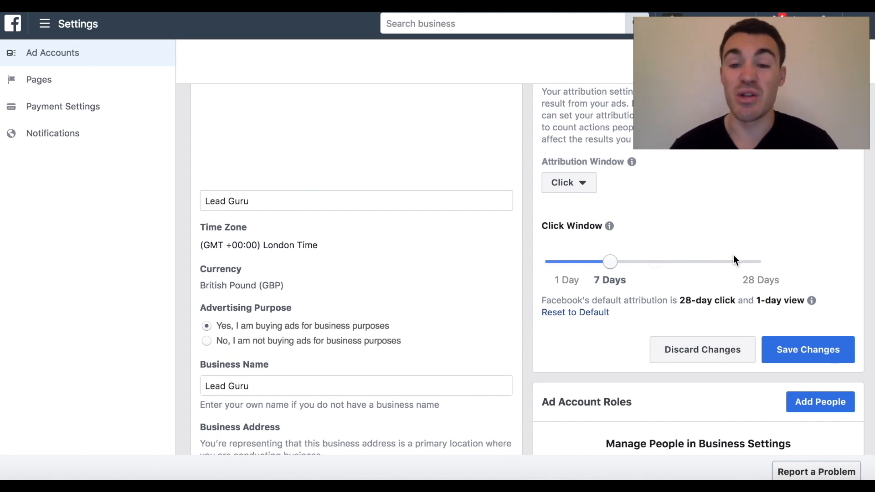
{"action": "mouse_move", "coordinate": [610, 274]}
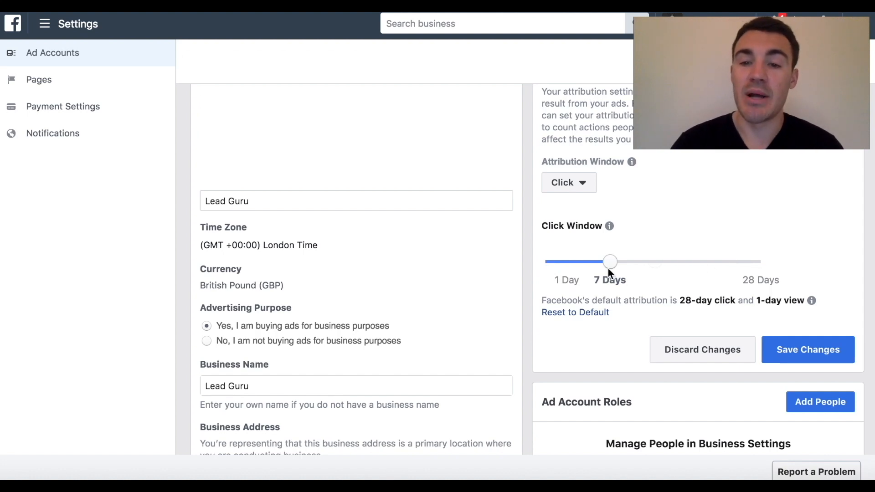
{"action": "left_click_drag", "start_coordinate": [609, 262], "coordinate": [567, 261]}
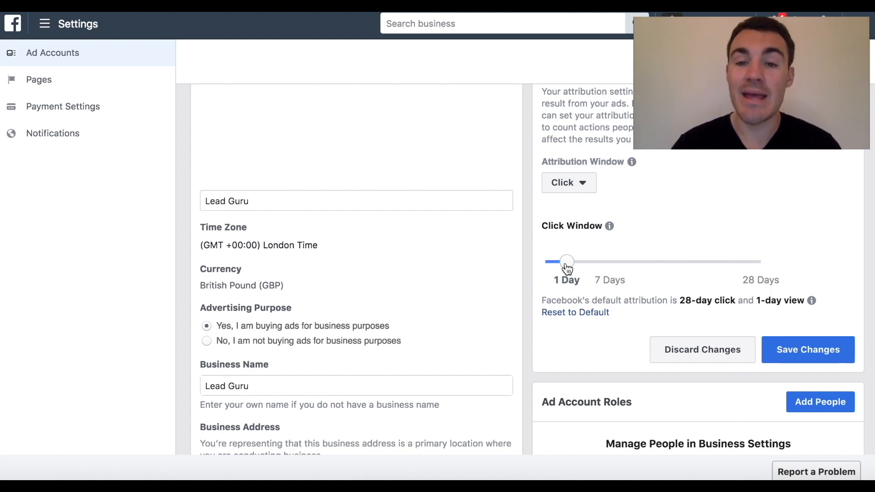
{"action": "left_click", "coordinate": [808, 350]}
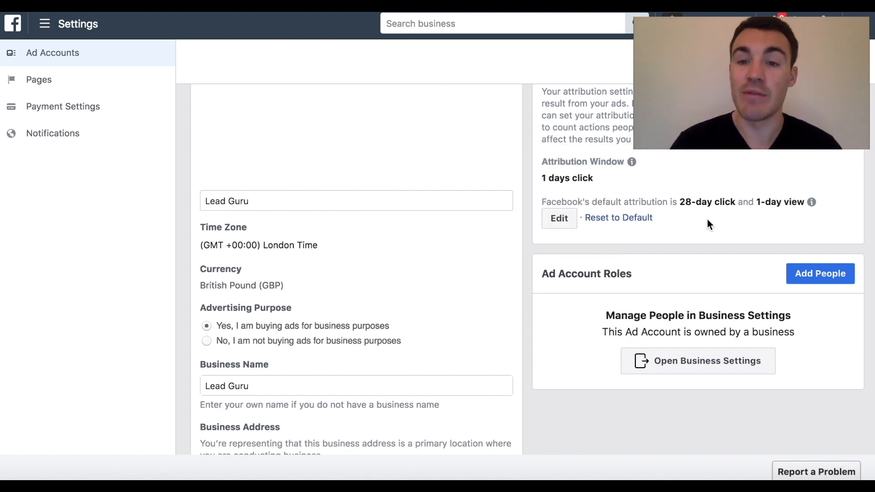
- Reopen Lead Guru's attribution settings and switch the attribution type to Click and View
{"action": "left_click", "coordinate": [559, 217]}
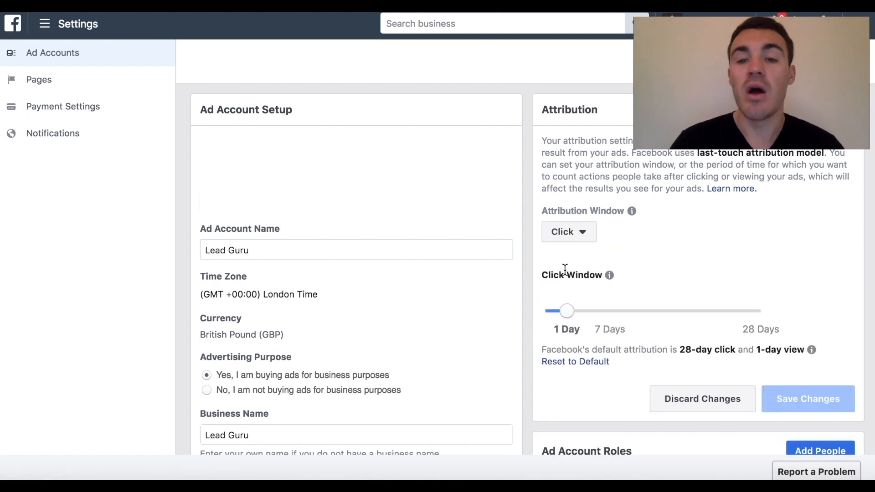
{"action": "left_click", "coordinate": [568, 231]}
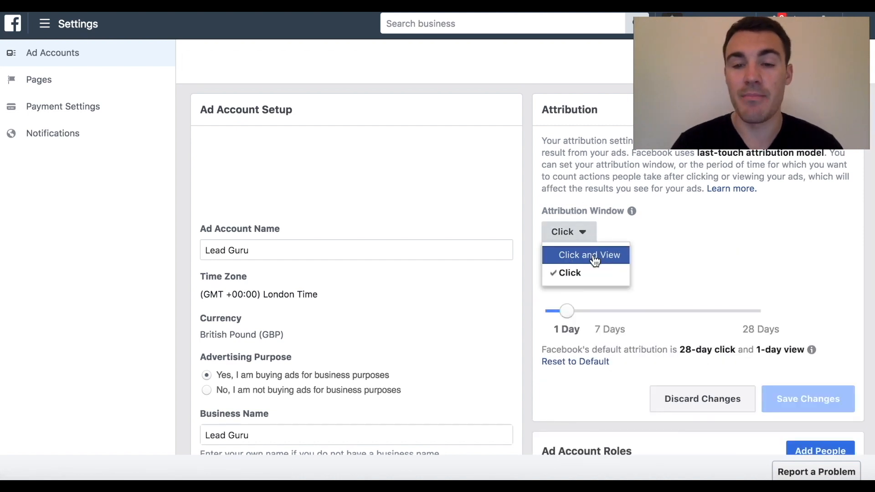
{"action": "left_click", "coordinate": [589, 255]}
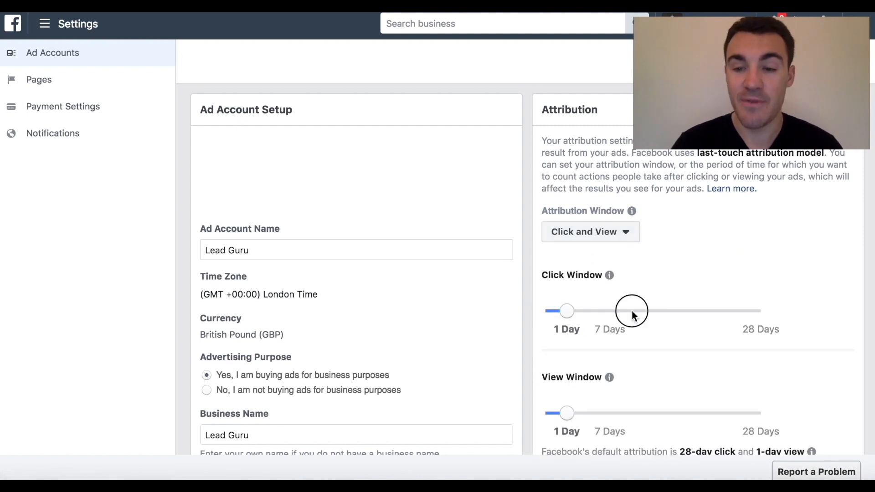
{"action": "scroll", "scroll_direction": "down", "scroll_amount": 3}
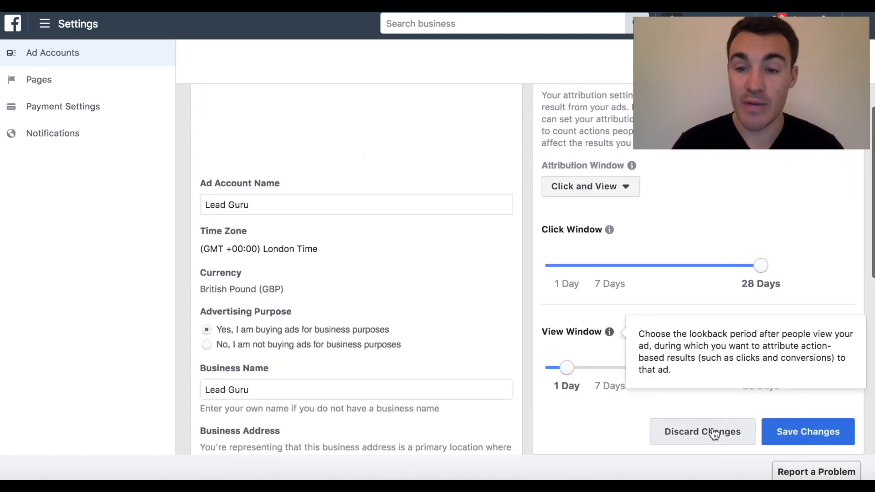
{"action": "mouse_move", "coordinate": [583, 337]}
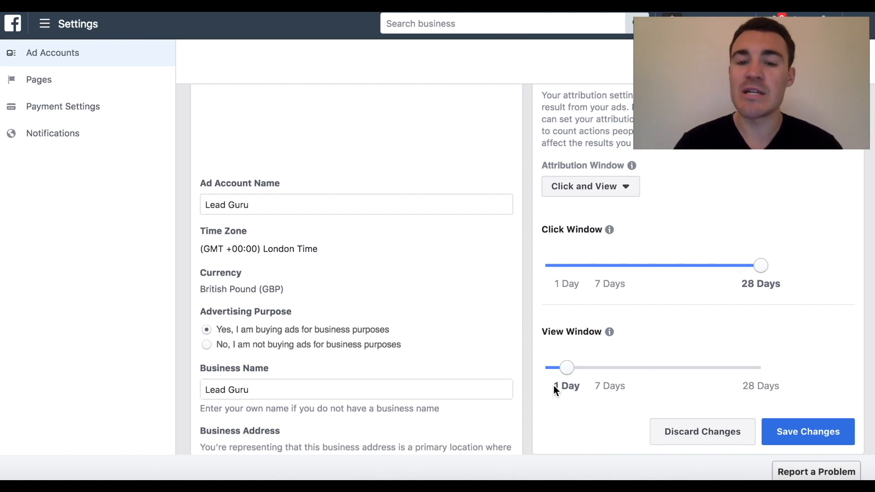
{"action": "mouse_move", "coordinate": [718, 376]}
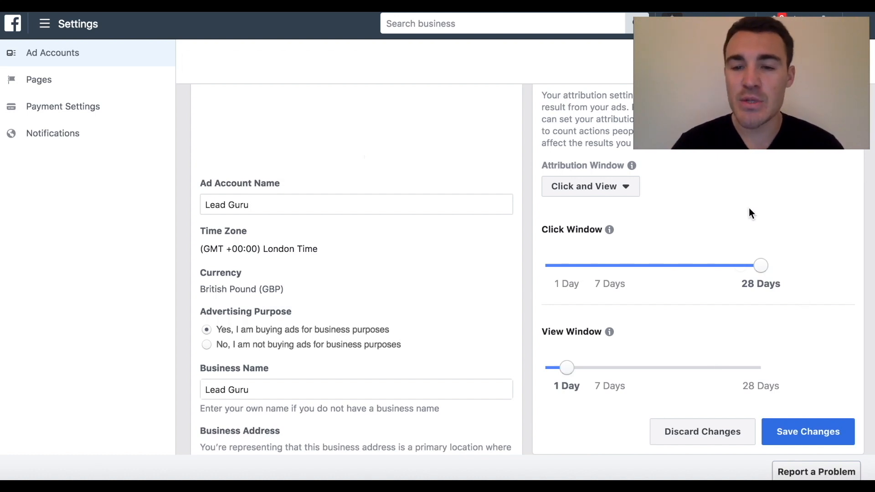
{"action": "mouse_move", "coordinate": [701, 326]}
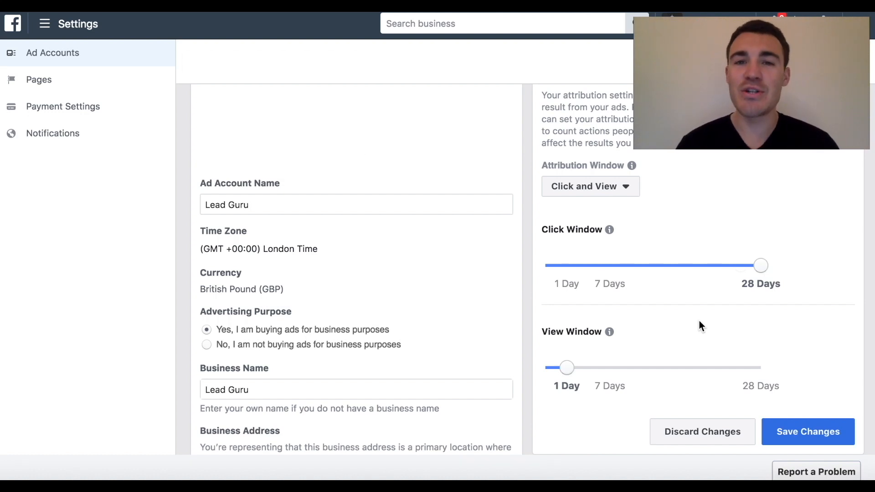
{"action": "mouse_move", "coordinate": [679, 298]}
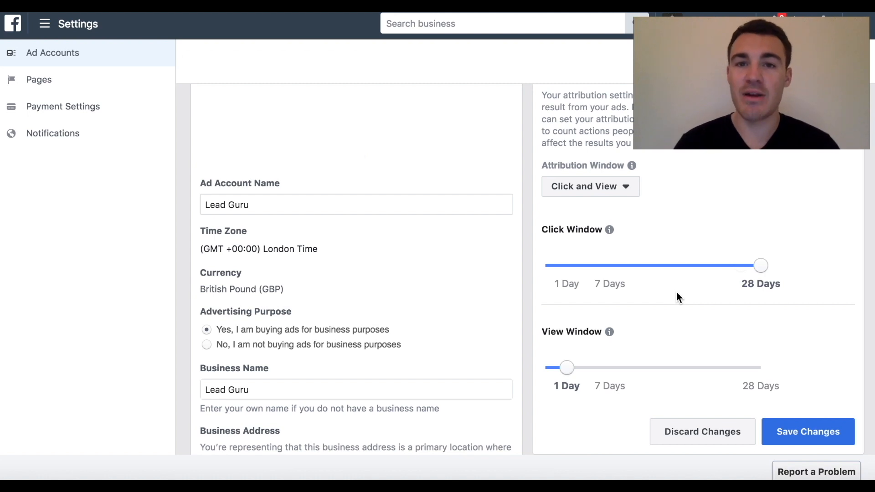
{"action": "mouse_move", "coordinate": [631, 165]}
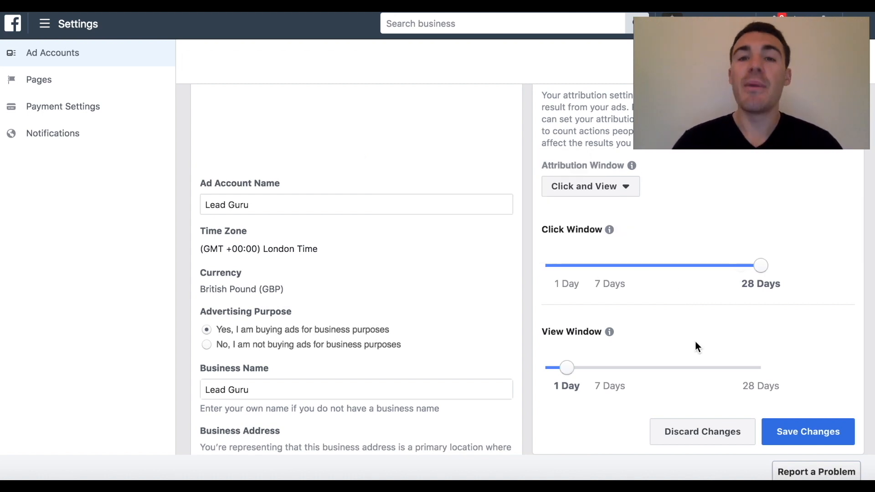
{"action": "mouse_move", "coordinate": [674, 322]}
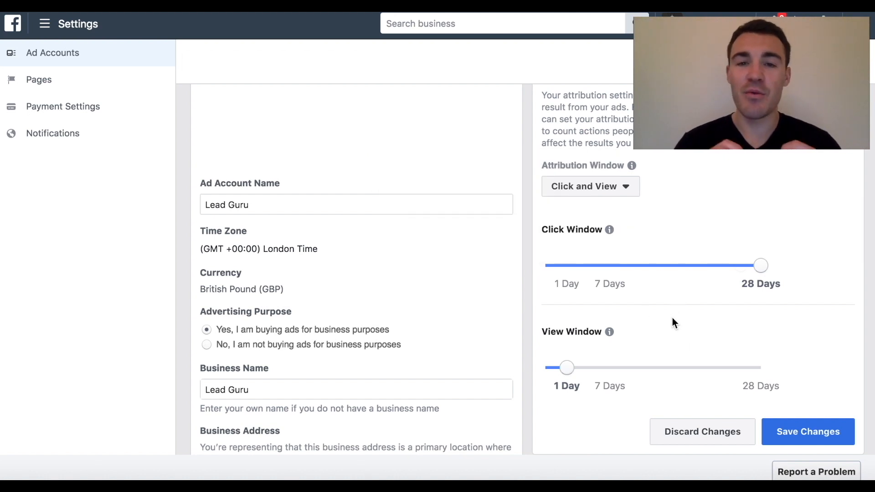